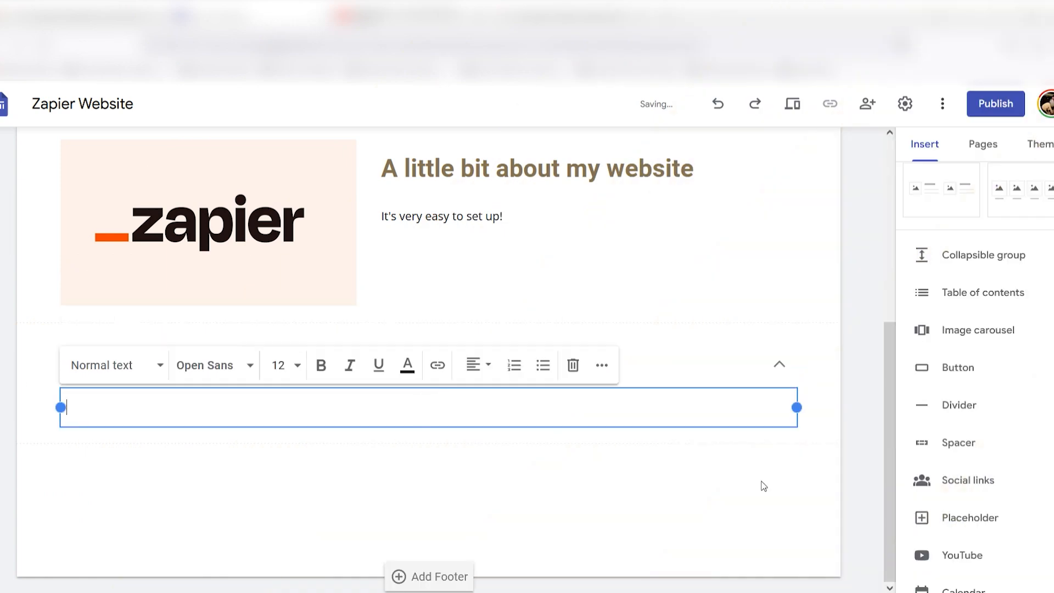
Step: Finish the collapsible group's text lines, collapse the group, and enter 'Dogs are great!'
{"action": "type", "text": "and text lines underneath"}
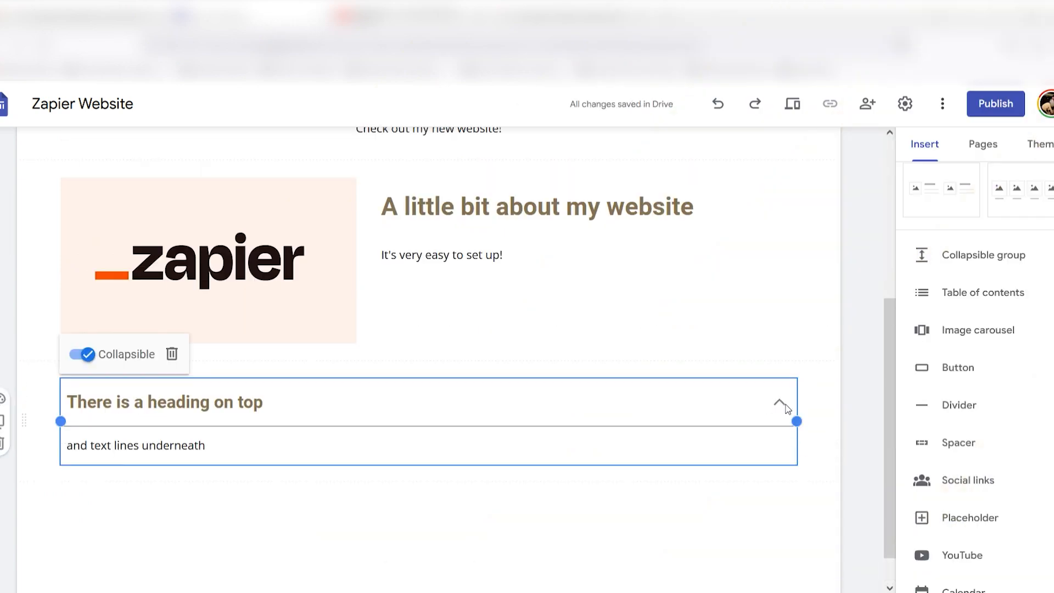
{"action": "left_click", "coordinate": [80, 354]}
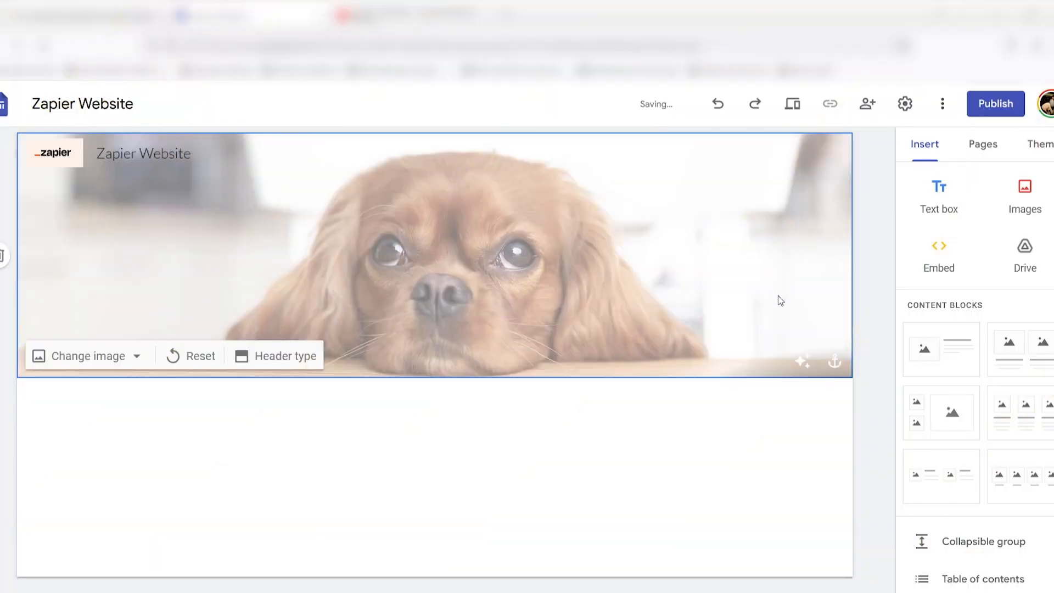
{"action": "type", "text": "Dogs are great!"}
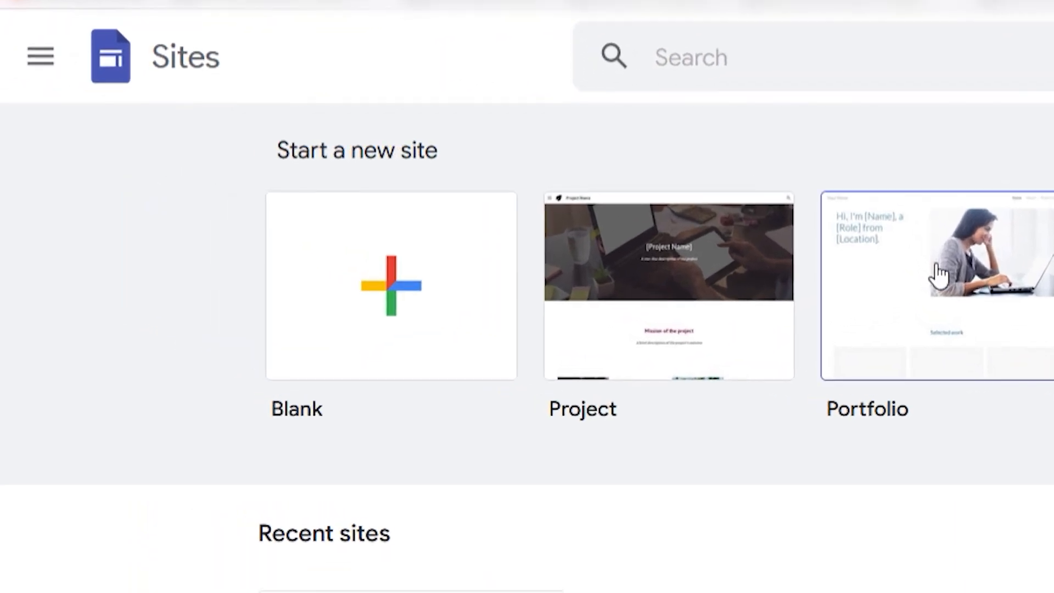
Step: Create a blank site and name it 'Zapier Website'
{"action": "left_click", "coordinate": [390, 285]}
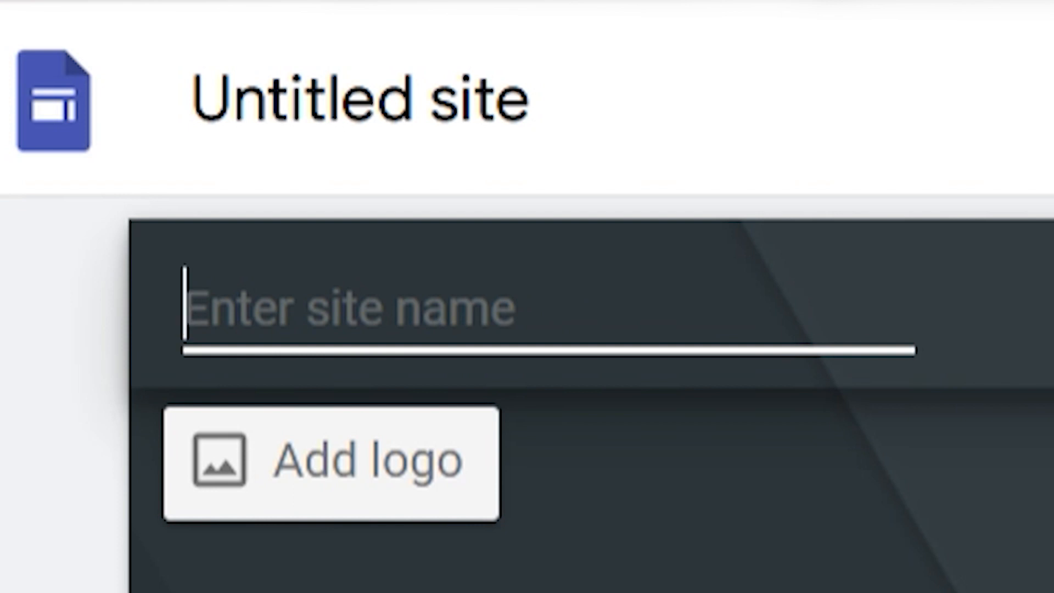
{"action": "type", "text": "Zapier Websi"}
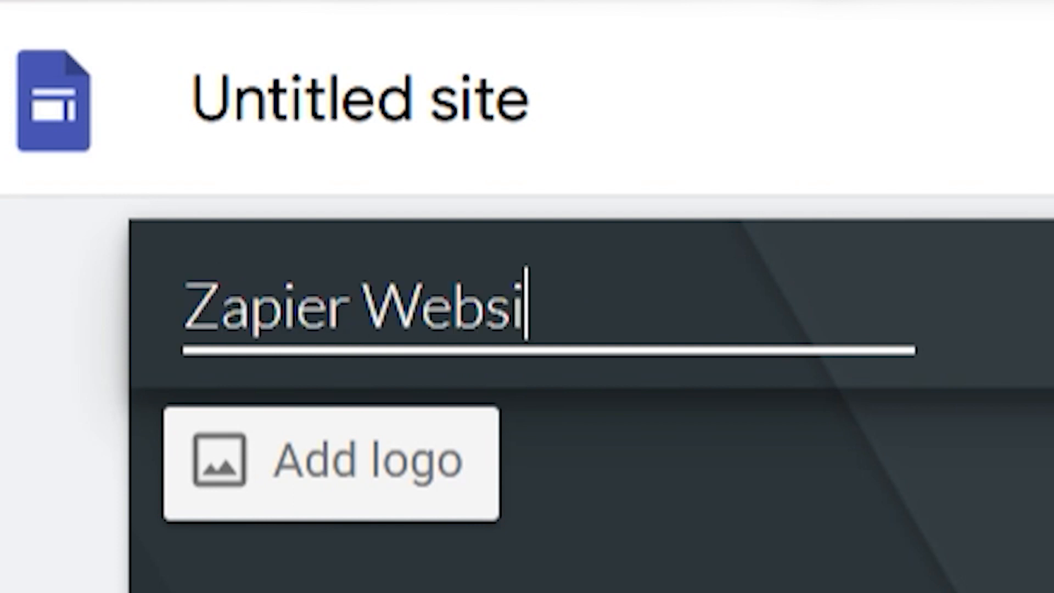
{"action": "type", "text": "te"}
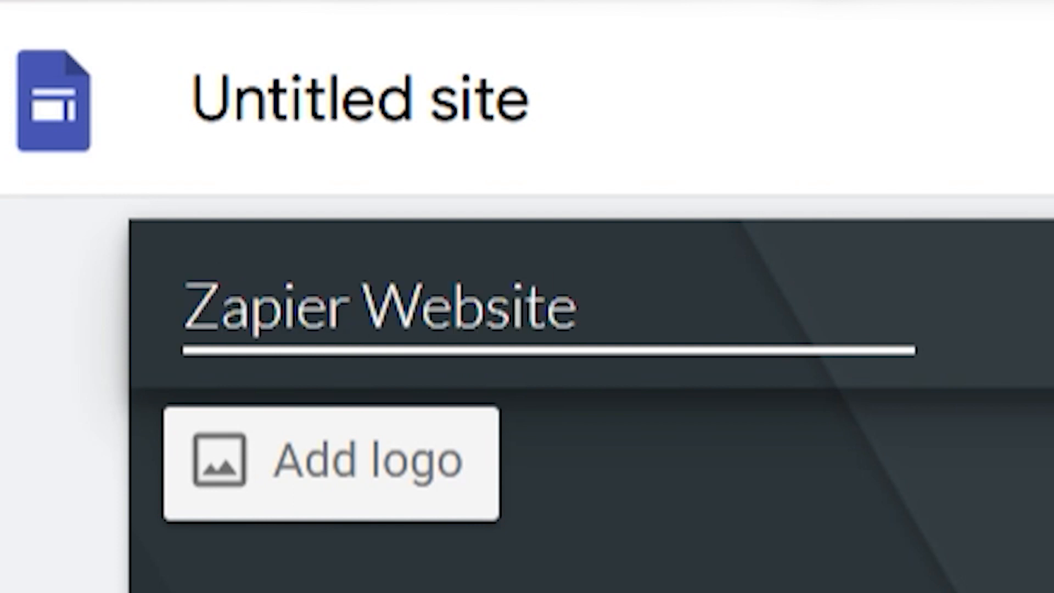
{"action": "left_click", "coordinate": [377, 309]}
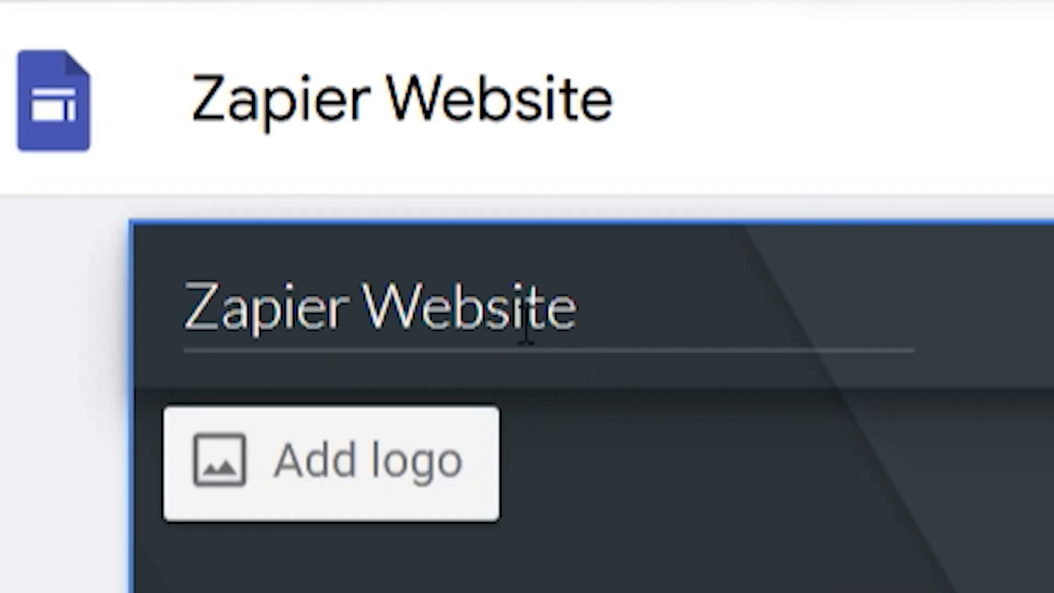
Step: Add the Zapier logo via Settings and replace the header image with a dog photo
{"action": "left_click", "coordinate": [332, 462]}
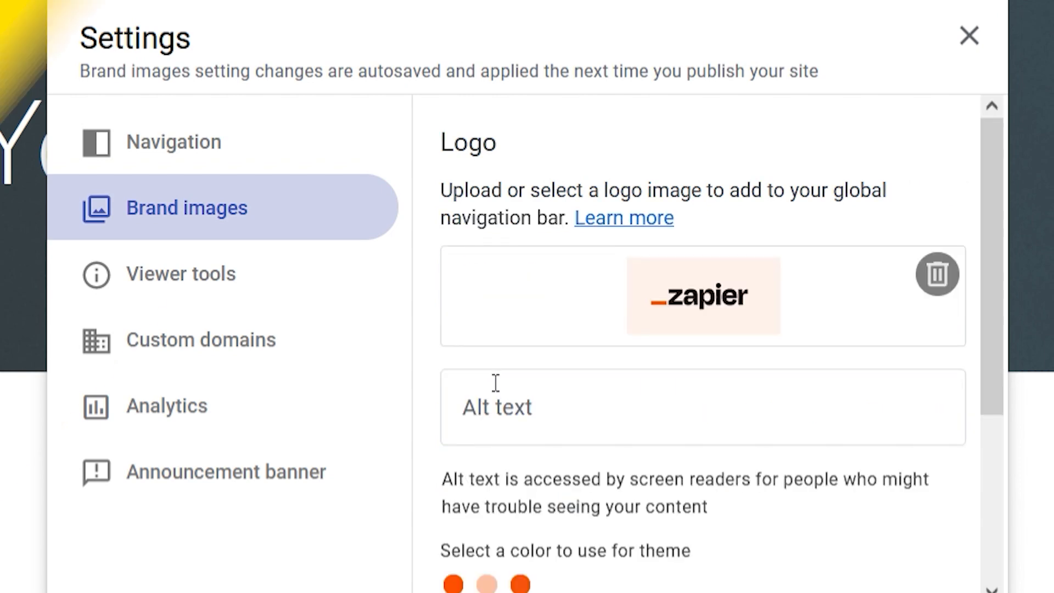
{"action": "left_click", "coordinate": [968, 36]}
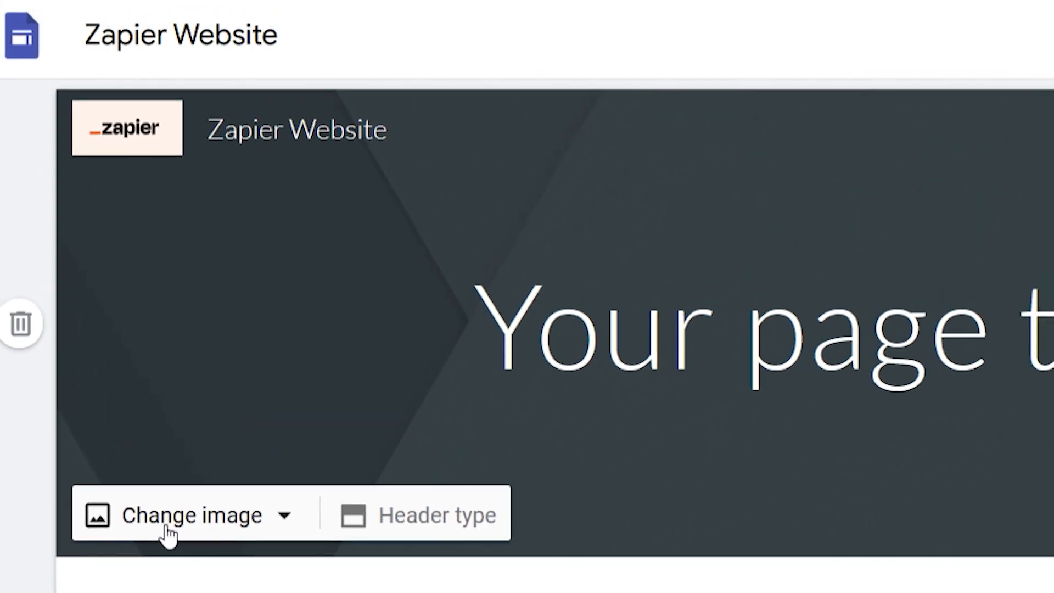
{"action": "left_click", "coordinate": [180, 514]}
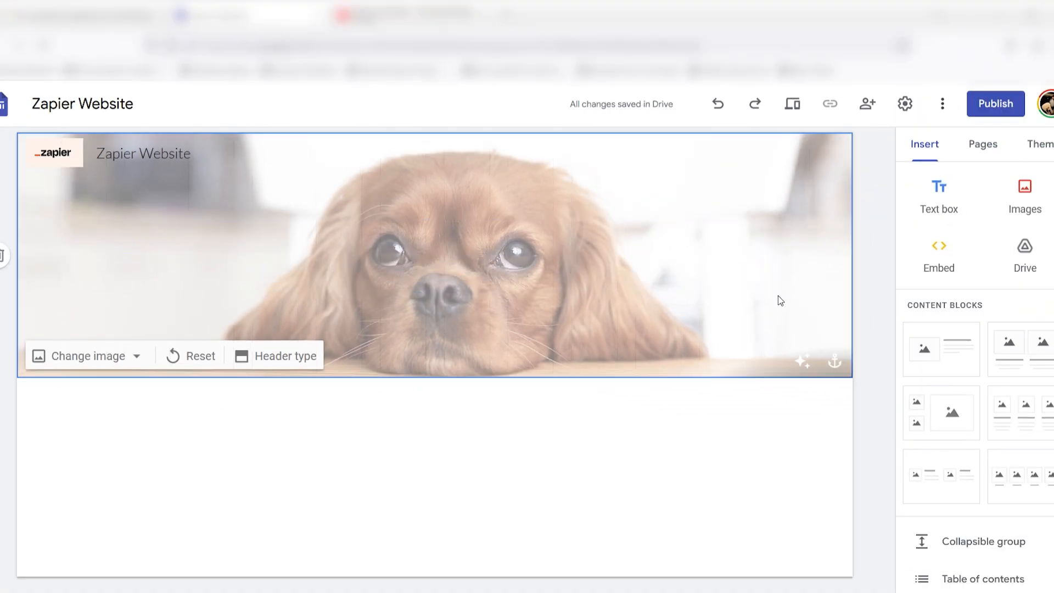
Step: Make the header title 'Dogs are great!' in Arial
{"action": "type", "text": "Dogs are great!"}
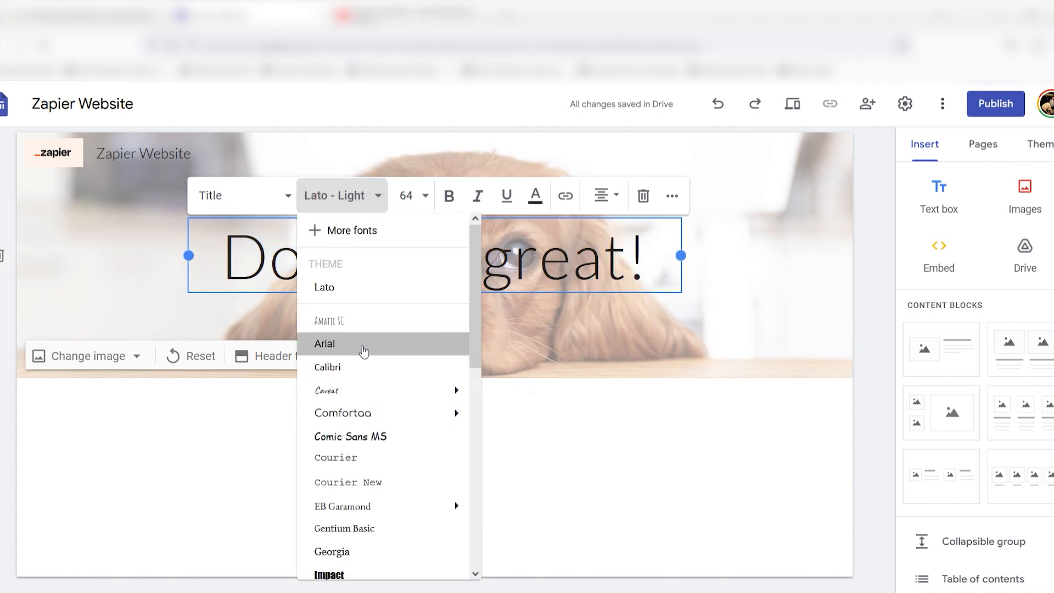
{"action": "left_click", "coordinate": [324, 343]}
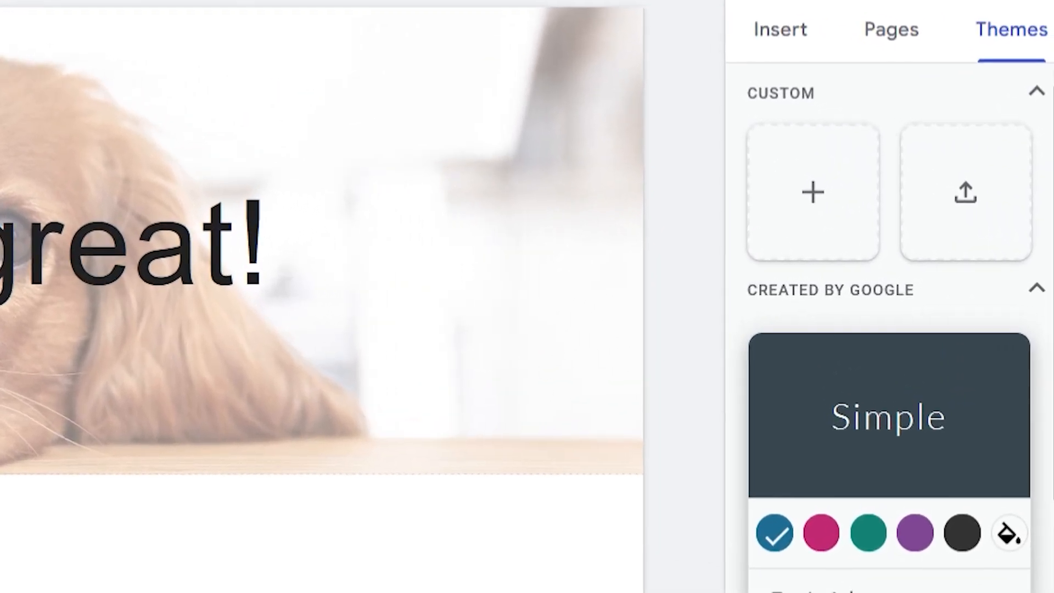
Step: Create and apply the brown Aristotle theme
{"action": "scroll", "scroll_direction": "down", "scroll_amount": 3}
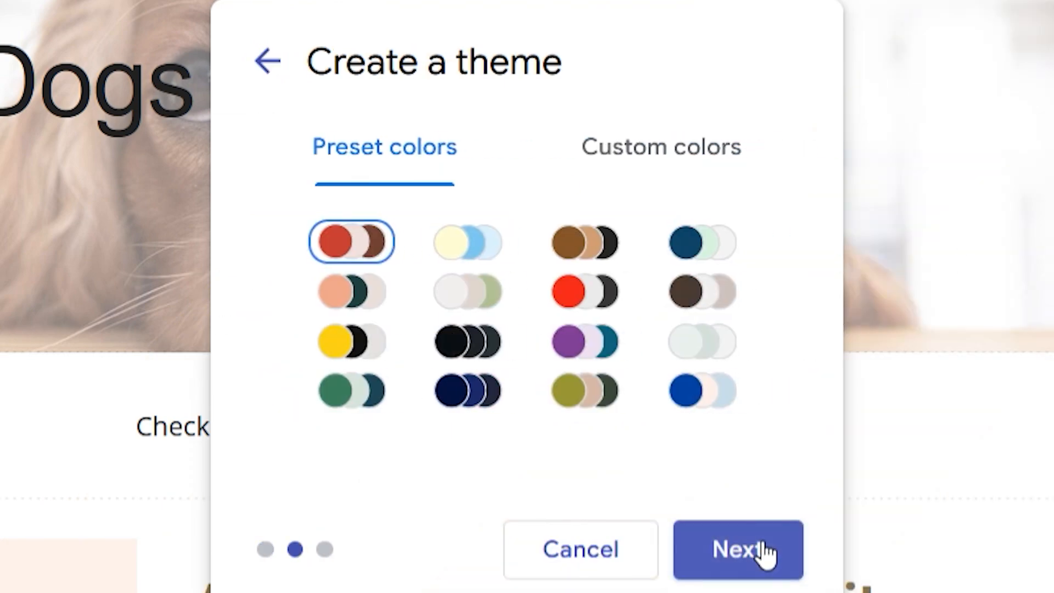
{"action": "left_click", "coordinate": [737, 549]}
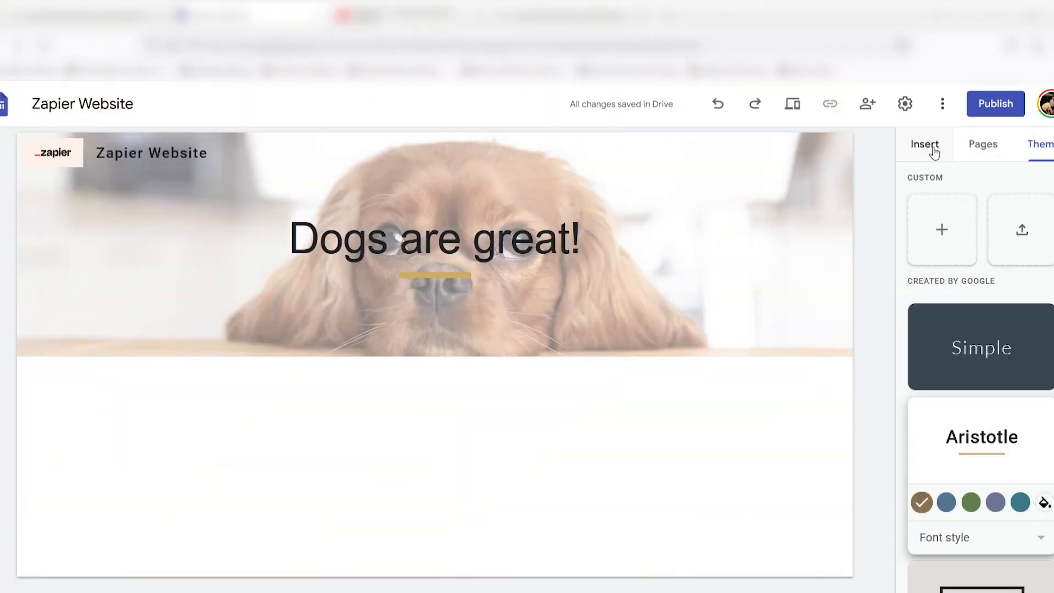
{"action": "left_click", "coordinate": [925, 144]}
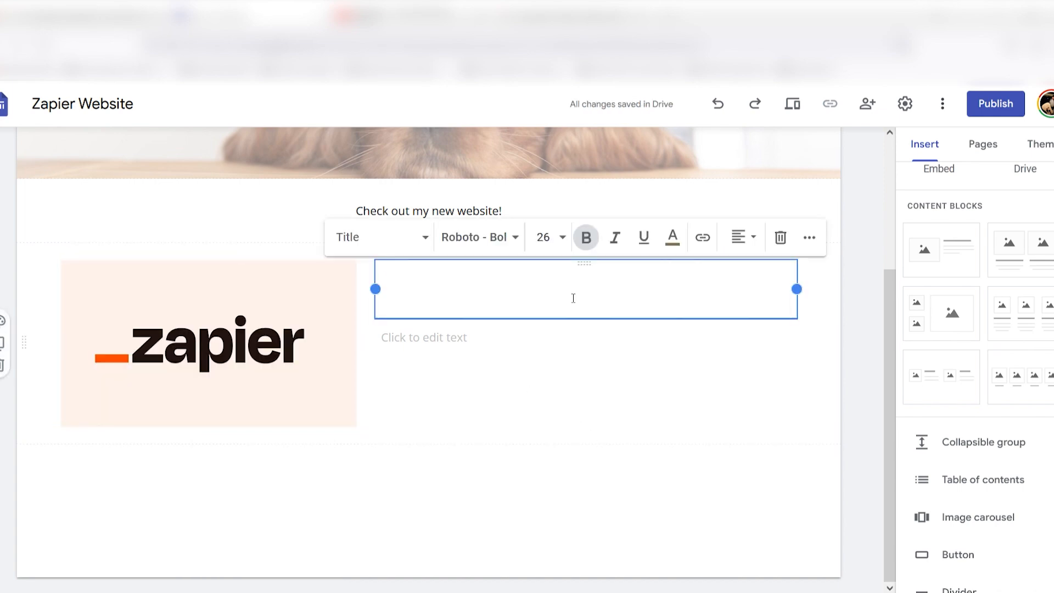
Step: Caption the about section 'A little bit about my website' and add collapsible group 'There is a heading on top'
{"action": "type", "text": "A little bit about my website"}
{"action": "left_click", "coordinate": [586, 338]}
{"action": "type", "text": "It's very easy to set up!"}
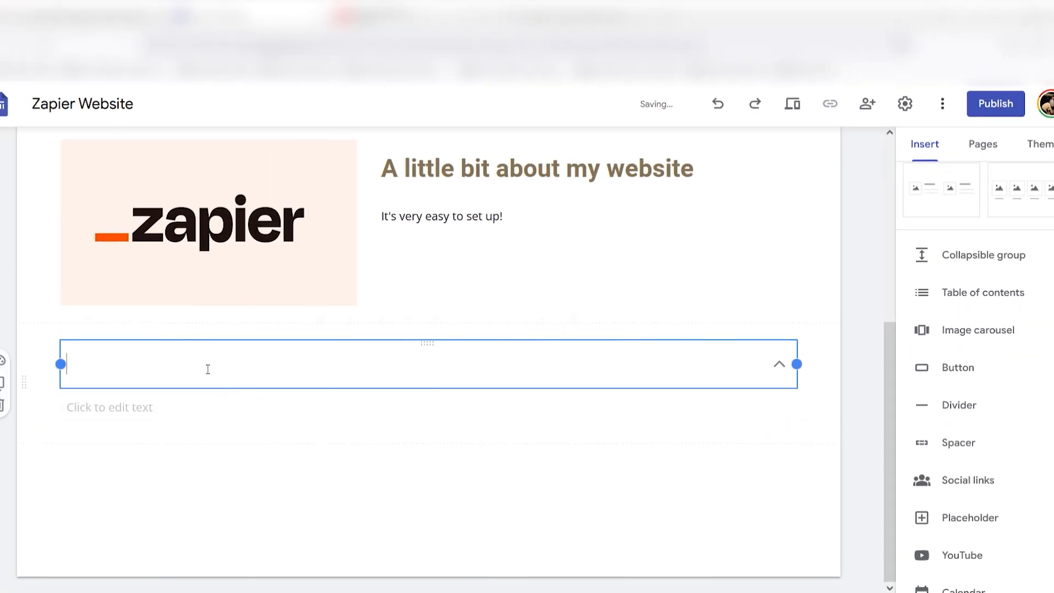
{"action": "type", "text": "There is a heading on top"}
{"action": "left_click", "coordinate": [429, 408]}
{"action": "type", "text": "and text lines underneath"}
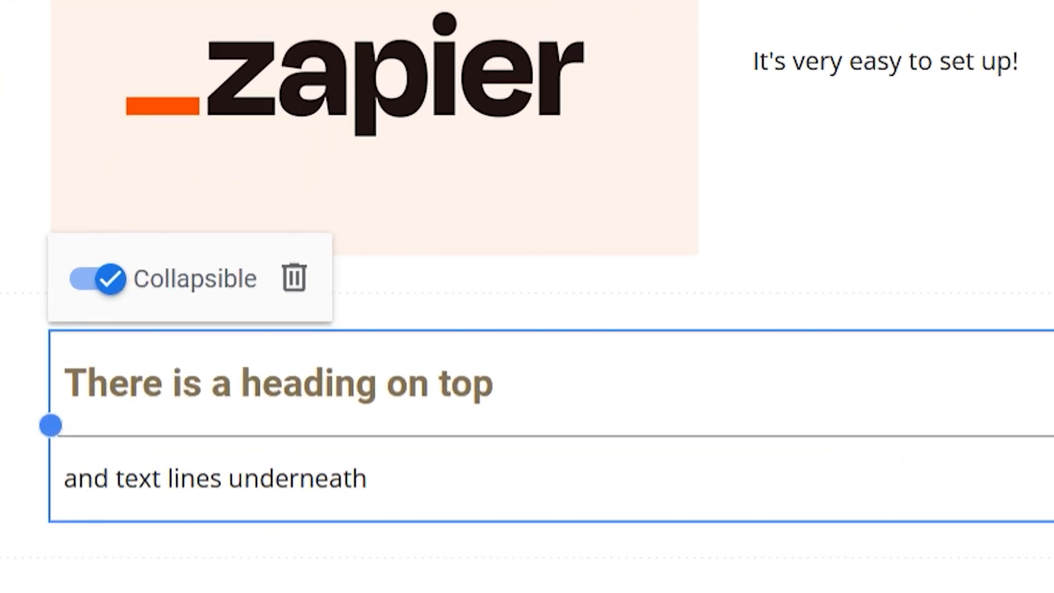
{"action": "left_click", "coordinate": [96, 277]}
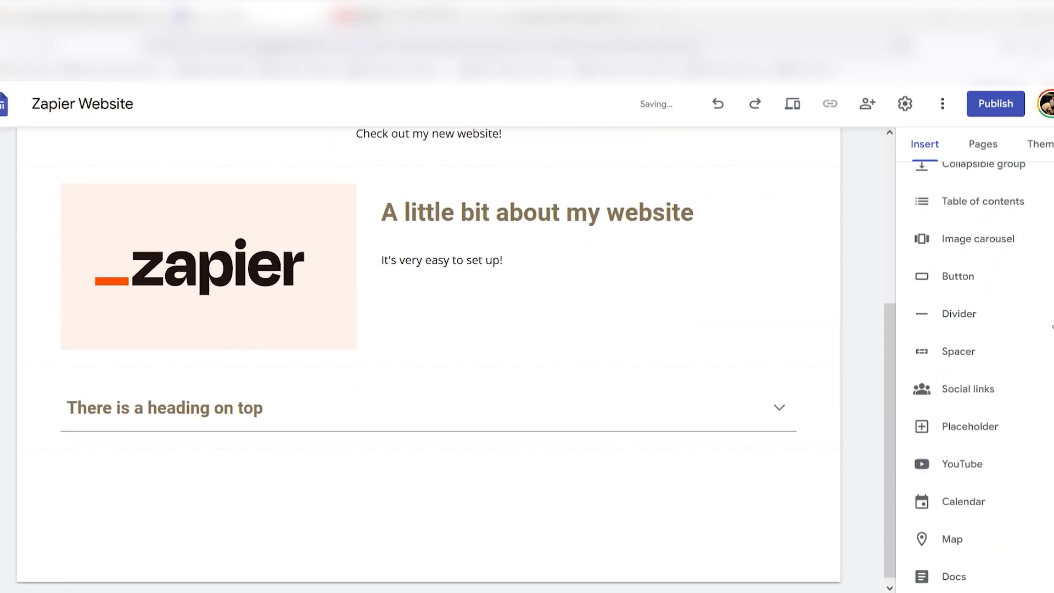
Step: Add an image carousel with chosen pictures, a button, and a three-slot placeholder grid
{"action": "left_click", "coordinate": [979, 239]}
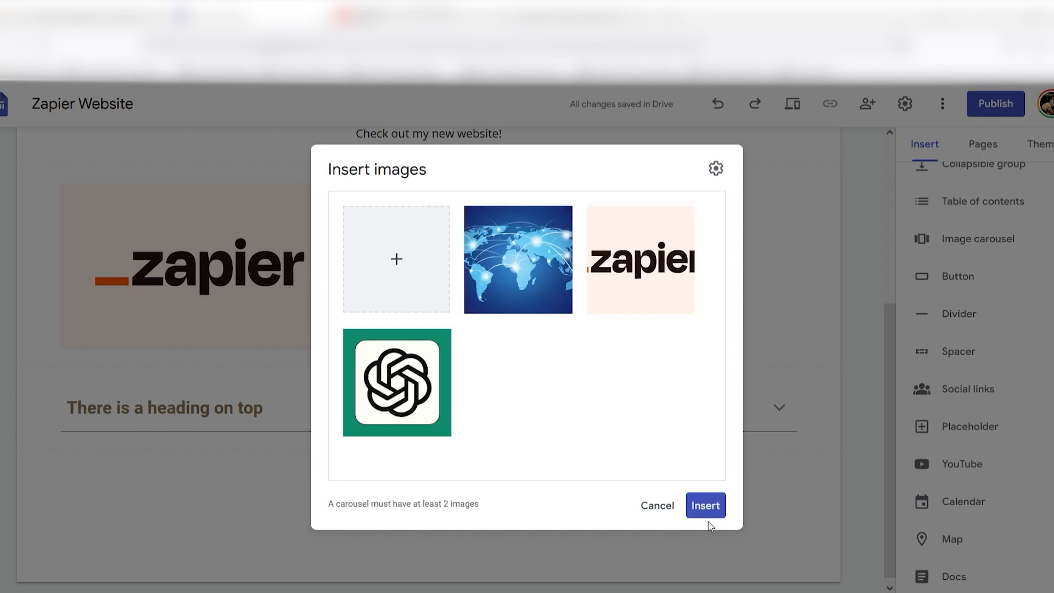
{"action": "left_click", "coordinate": [704, 505]}
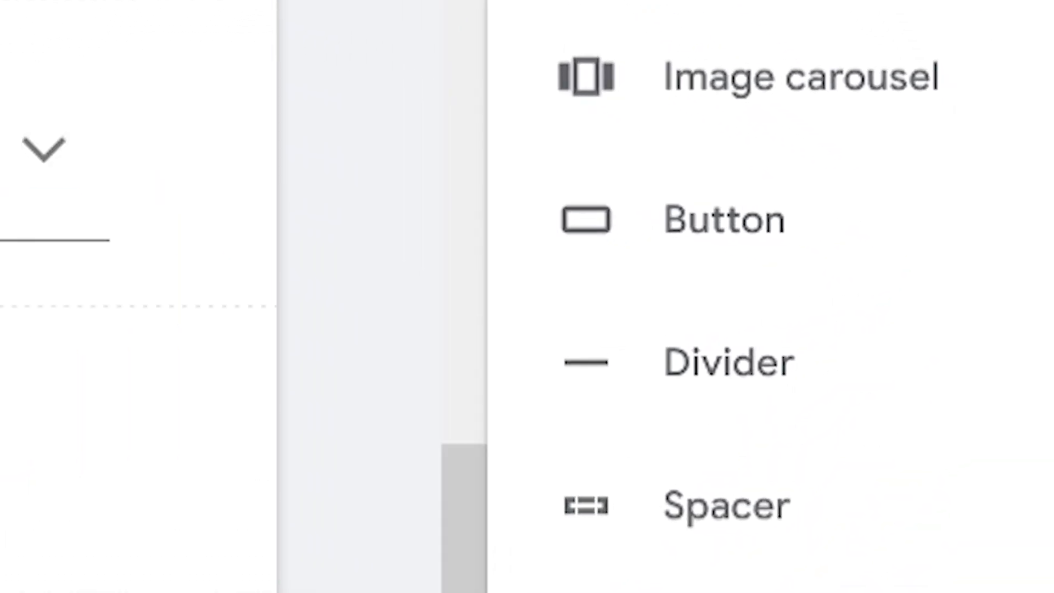
{"action": "left_click", "coordinate": [724, 220]}
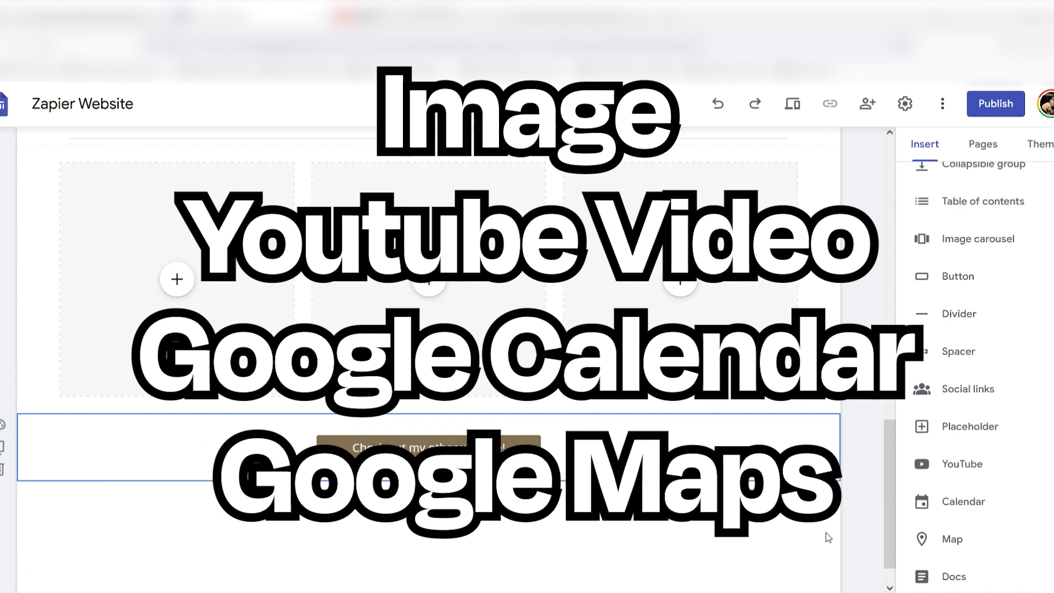
{"action": "scroll", "scroll_direction": "down", "scroll_amount": 3}
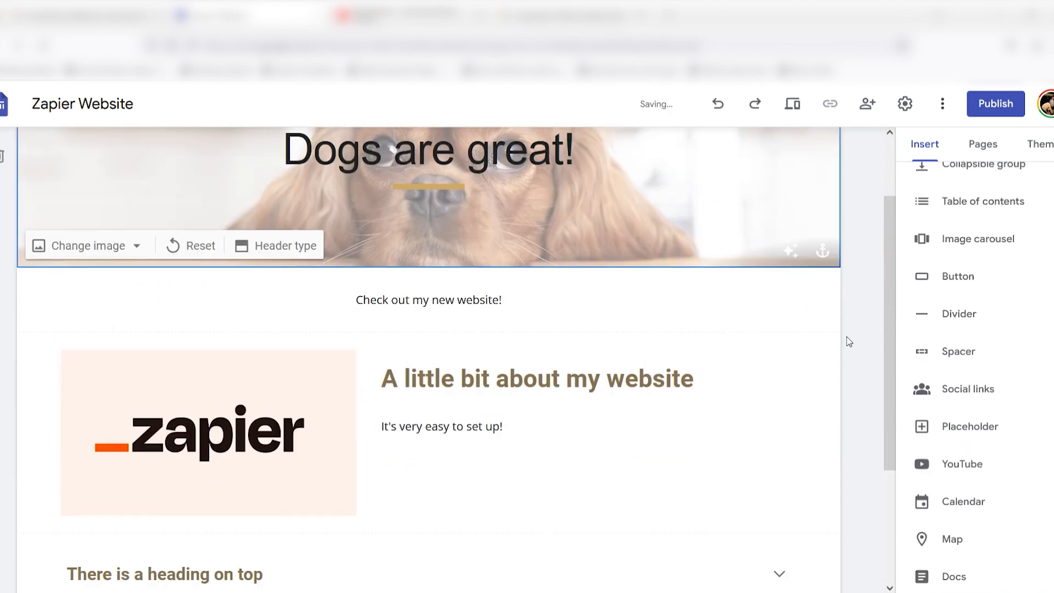
Step: Add another picture to the world-map carousel and scroll through the page
{"action": "left_click", "coordinate": [978, 239]}
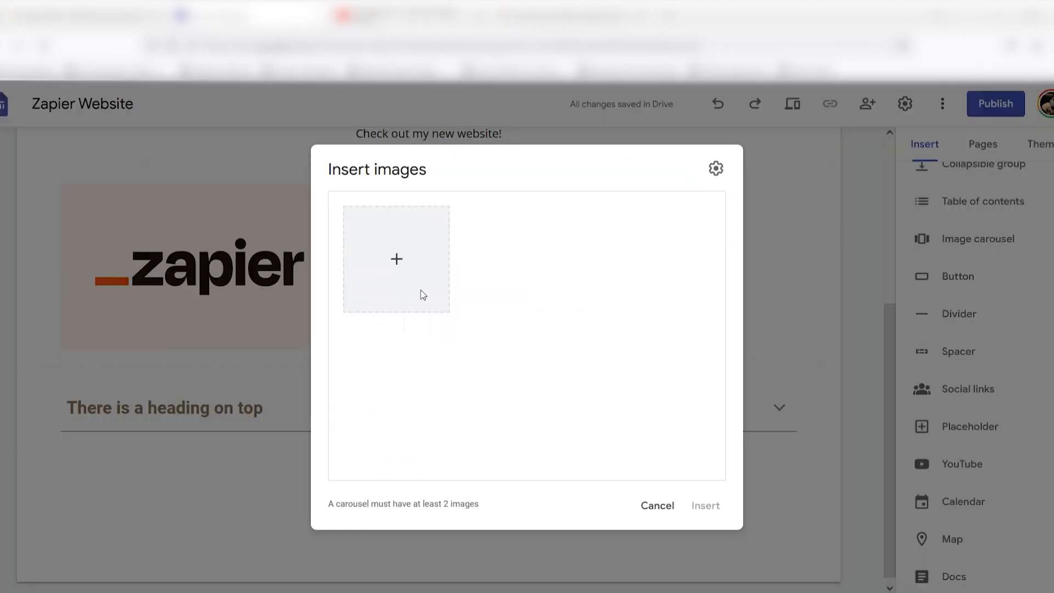
{"action": "left_click", "coordinate": [705, 506]}
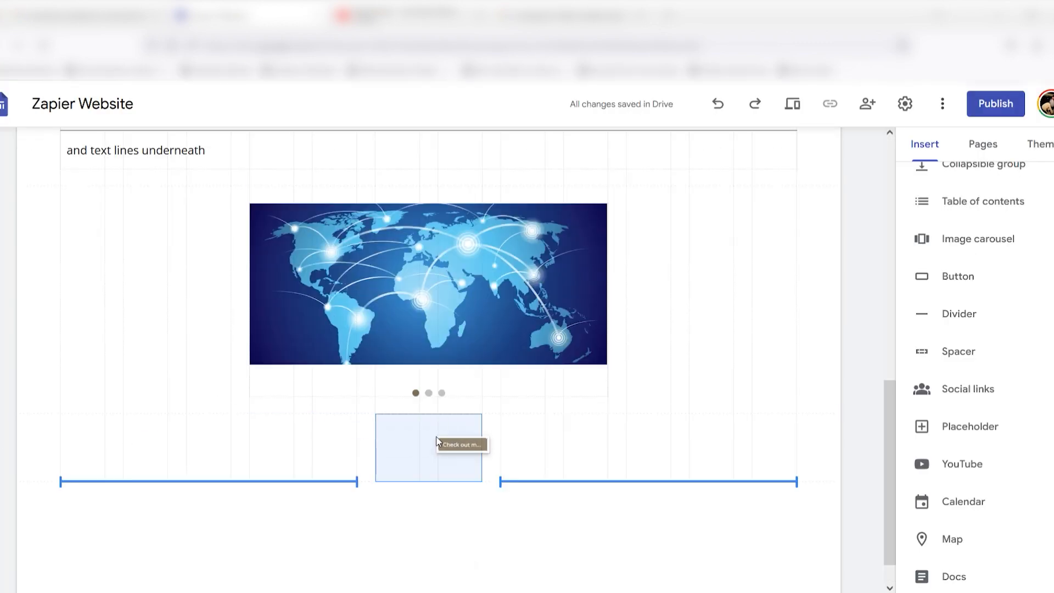
{"action": "scroll", "scroll_direction": "down", "scroll_amount": 3}
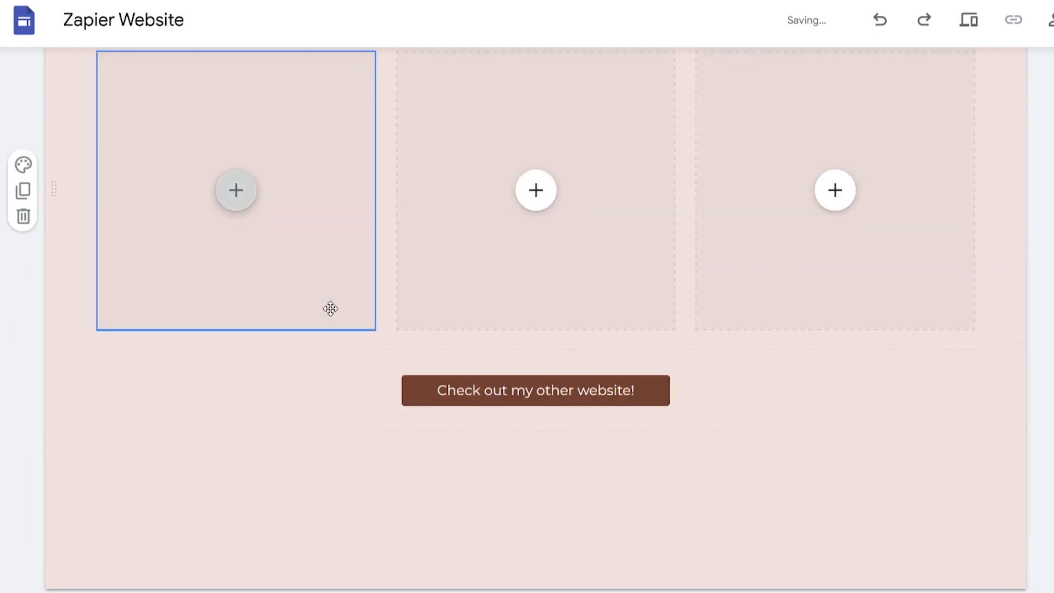
{"action": "scroll", "scroll_direction": "down", "scroll_amount": 3}
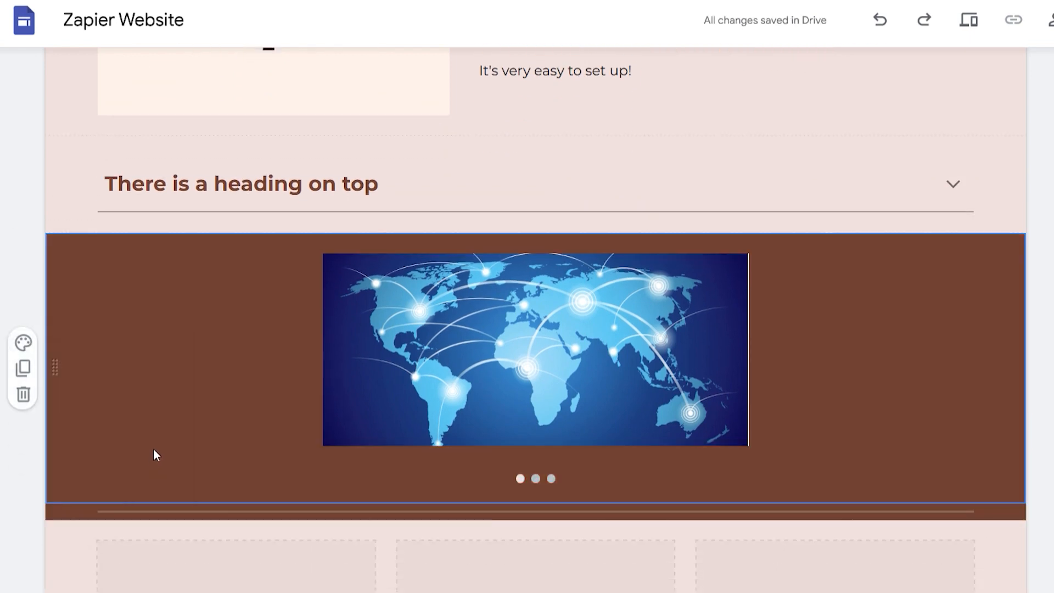
{"action": "scroll", "scroll_direction": "up", "scroll_amount": 3}
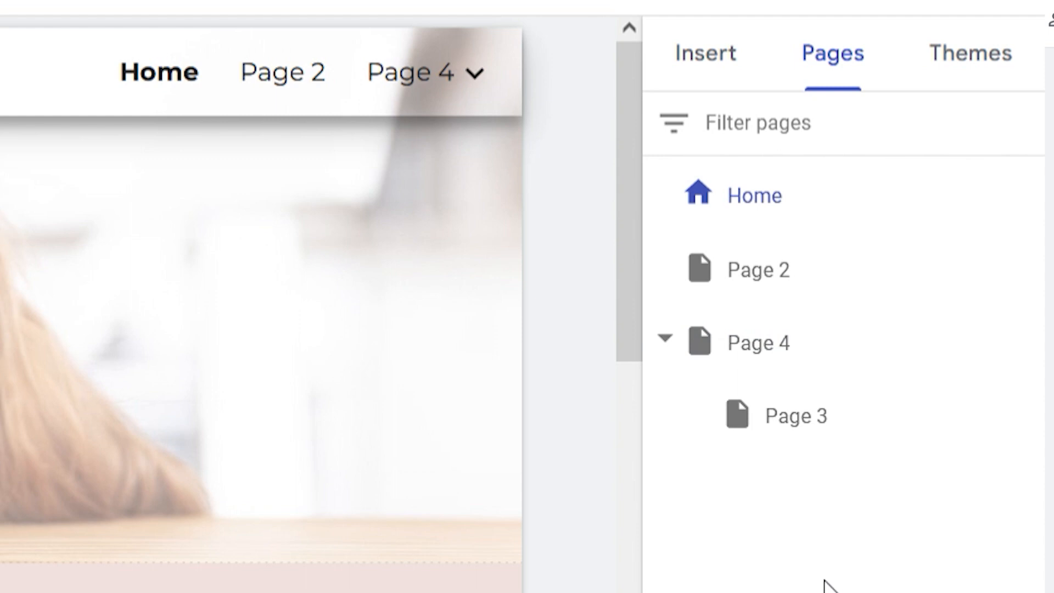
{"action": "mouse_move", "coordinate": [824, 496]}
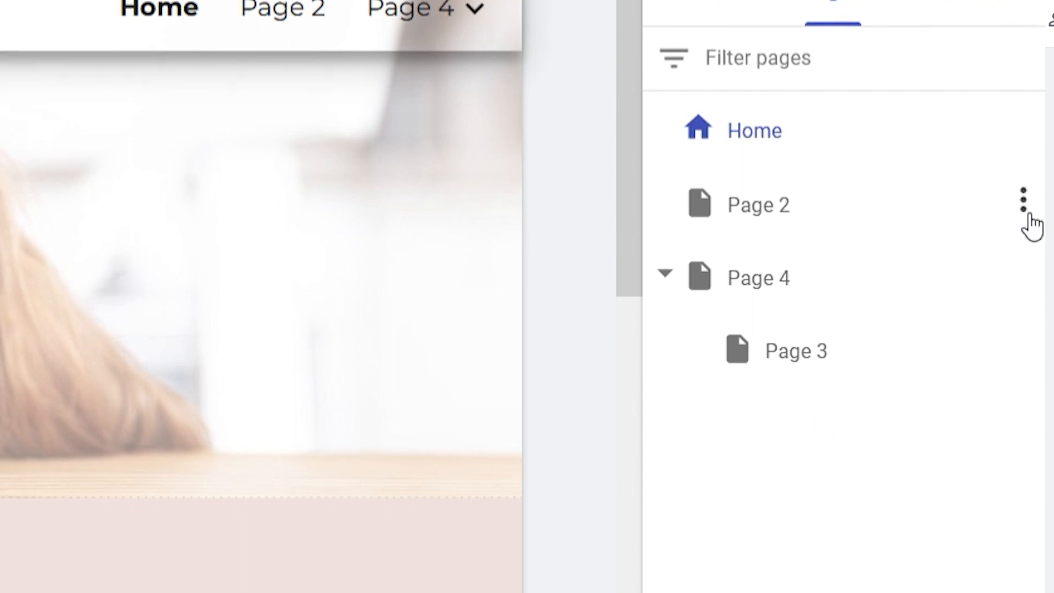
Step: Open Page 2's options menu in the Pages list
{"action": "left_click", "coordinate": [1021, 200]}
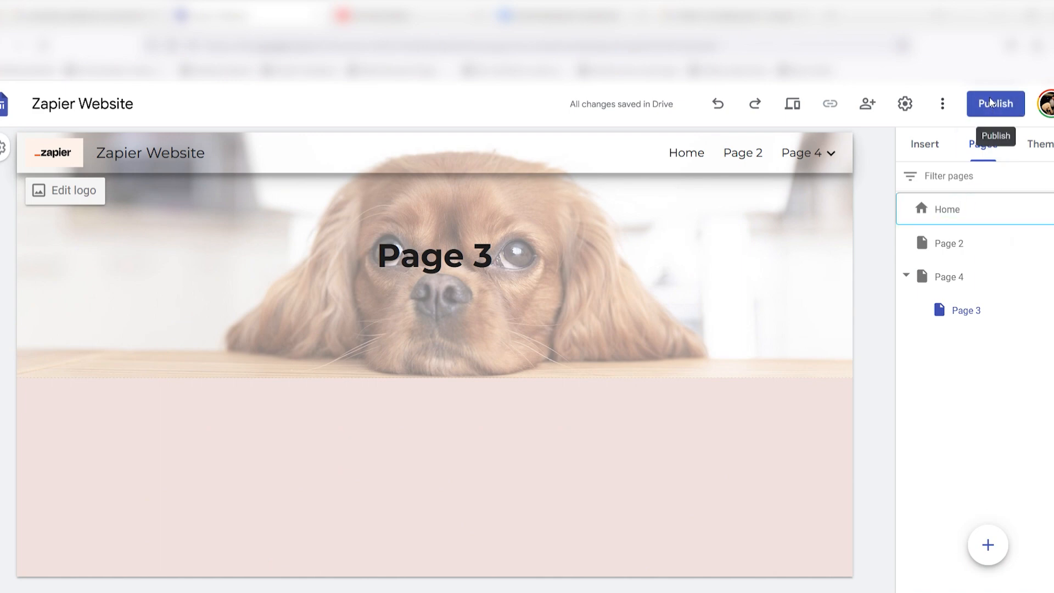
Step: Publish the site at zapierwebsite and ask search engines not to list it
{"action": "left_click", "coordinate": [995, 104]}
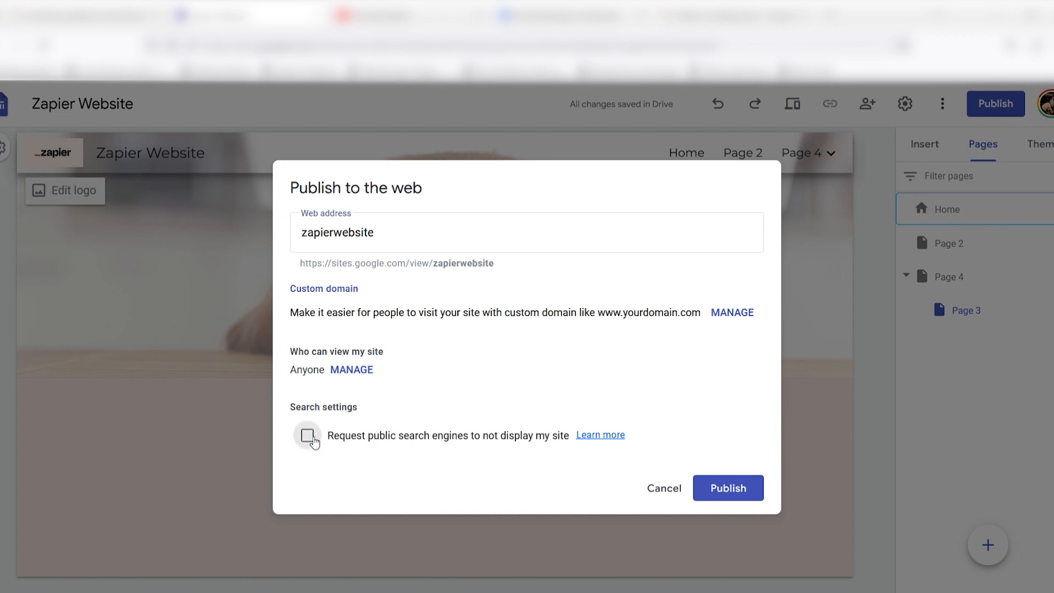
{"action": "left_click", "coordinate": [308, 435]}
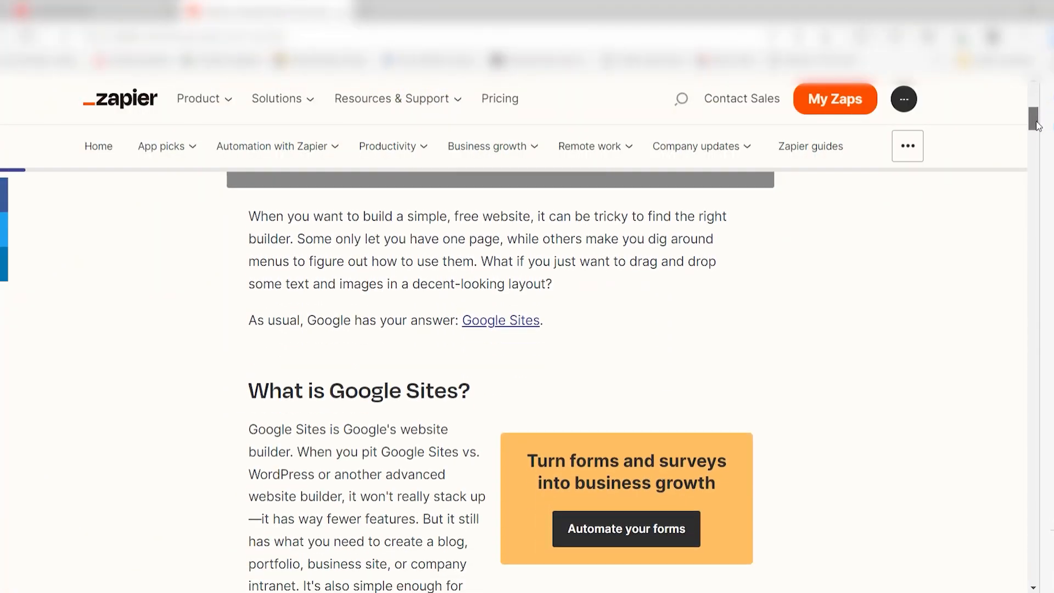
Step: Scroll the Zapier Google Sites article past the pricing answer to the Create a header section
{"action": "scroll", "scroll_direction": "down", "scroll_amount": 3}
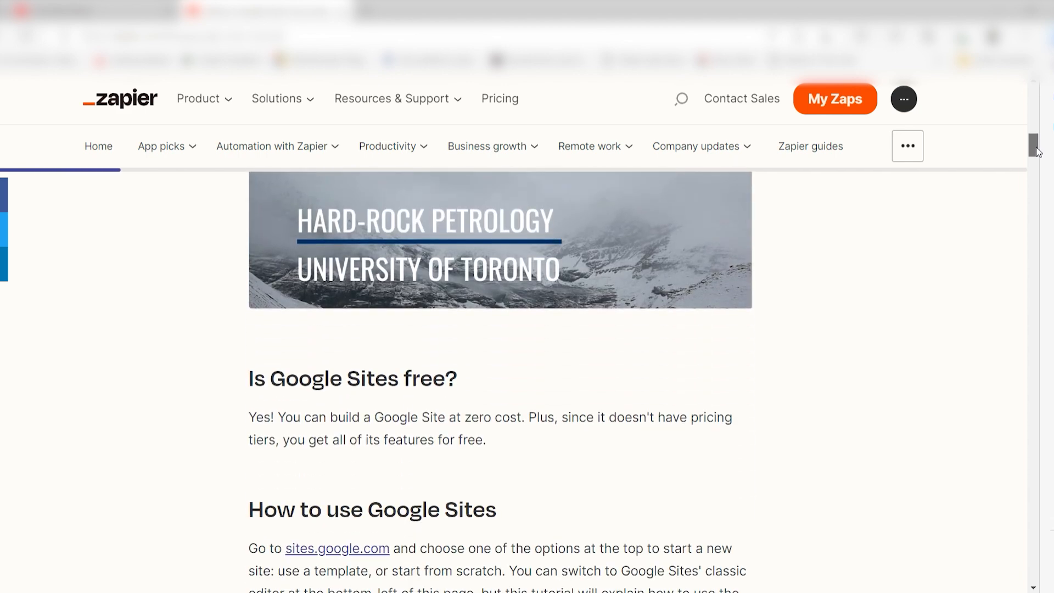
{"action": "scroll", "scroll_direction": "down", "scroll_amount": 3}
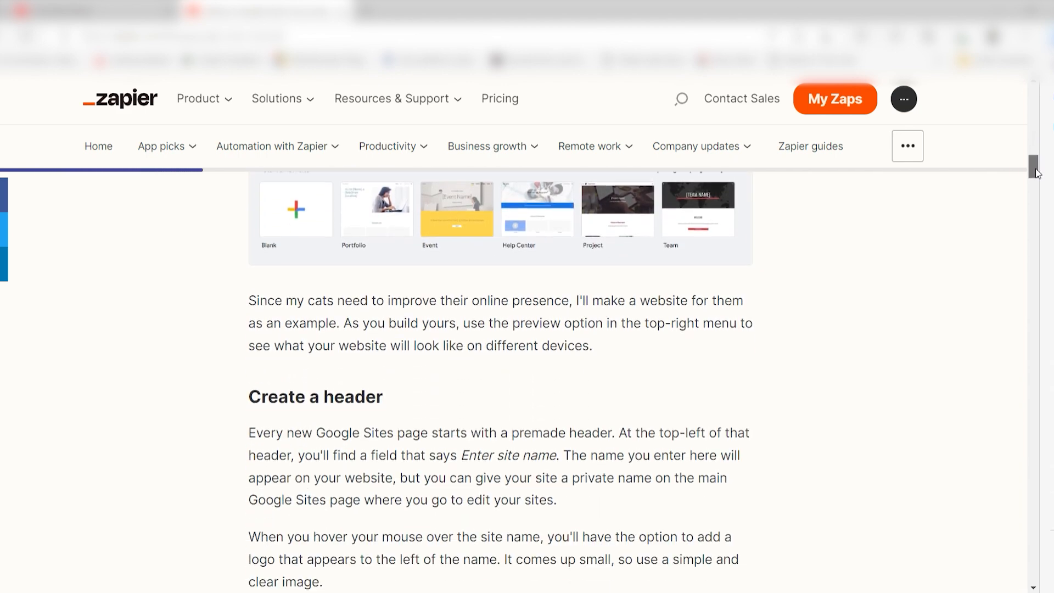